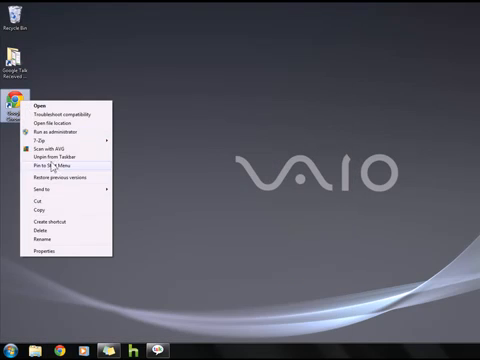
# Launch Google Chrome from its desktop shortcut, showing the Vancouver Sun tab.
pyautogui.click(48, 258)
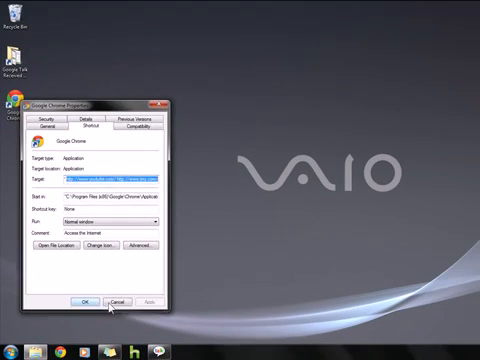
pyautogui.click(116, 300)
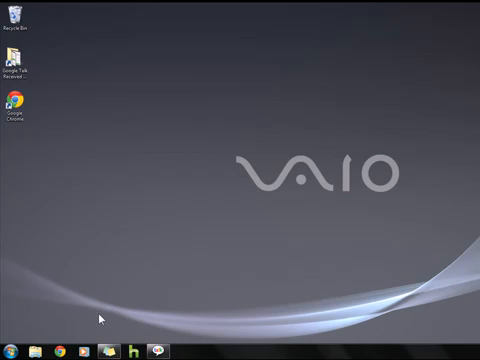
pyautogui.moveTo(92, 312)
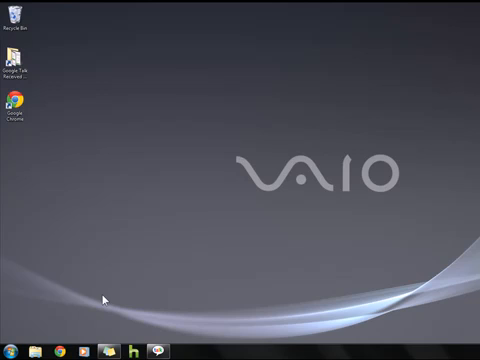
pyautogui.moveTo(76, 328)
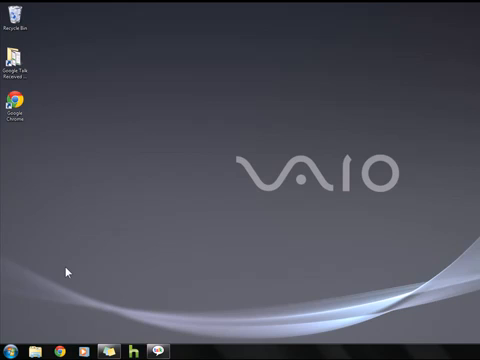
pyautogui.moveTo(62, 264)
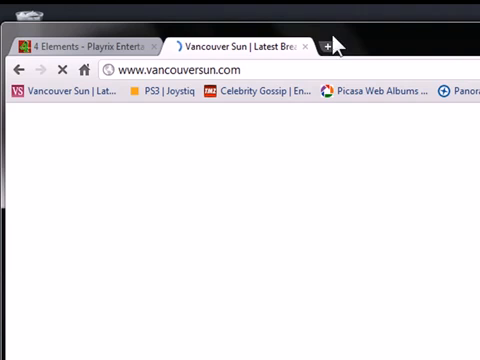
# Add a third tab with PS3 | Joystiq alongside 4 Elements and Vancouver Sun.
pyautogui.click(326, 46)
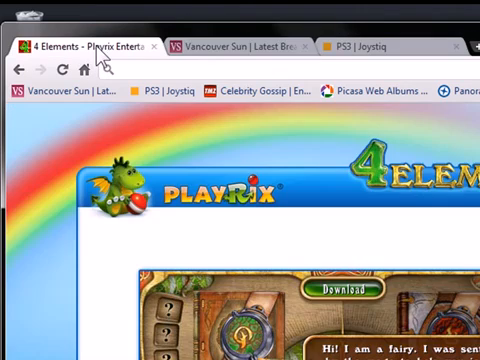
pyautogui.click(230, 46)
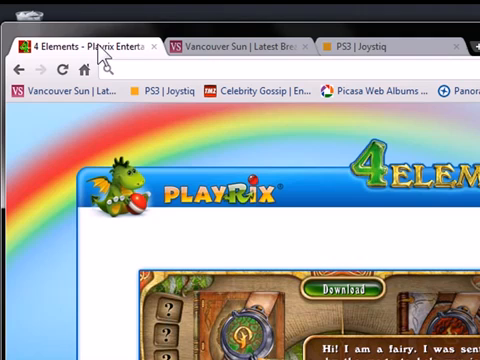
pyautogui.moveTo(236, 62)
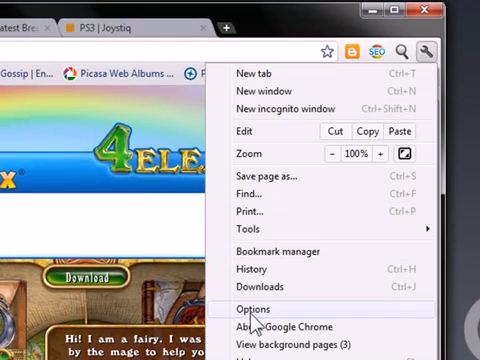
# In Options > Basics, set On startup to 'Open the following pages'.
pyautogui.click(268, 308)
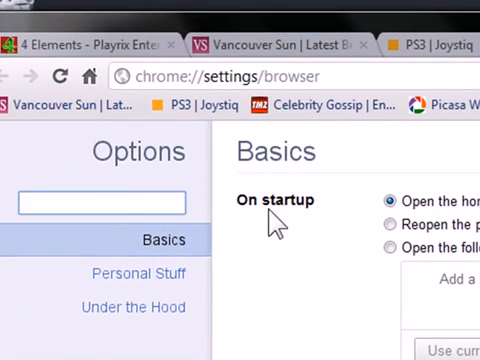
pyautogui.moveTo(378, 264)
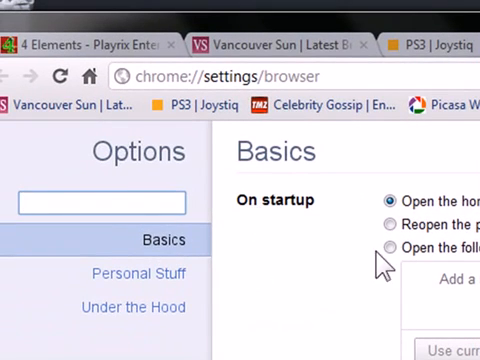
pyautogui.click(384, 248)
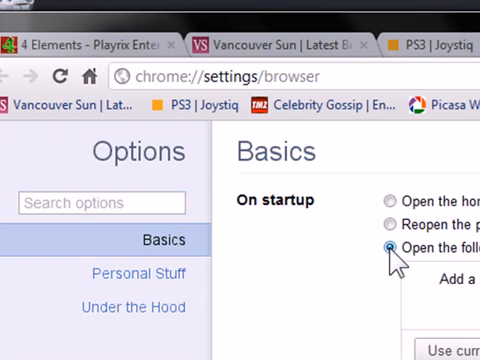
pyautogui.scroll(-3)
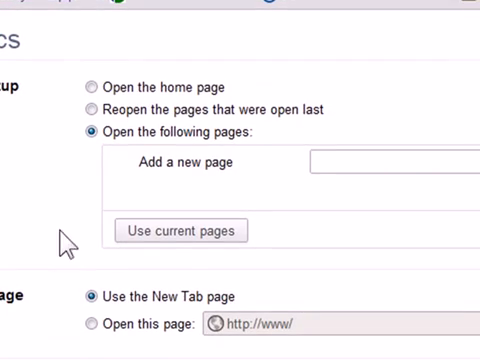
# Use current pages to list 4 Elements, Vancouver Sun and PS3 | Joystiq as startup pages.
pyautogui.click(180, 230)
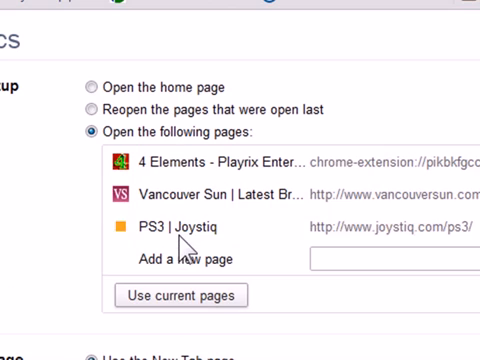
pyautogui.moveTo(120, 160)
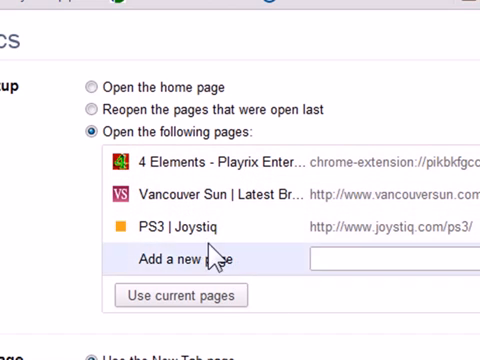
pyautogui.scroll(-3)
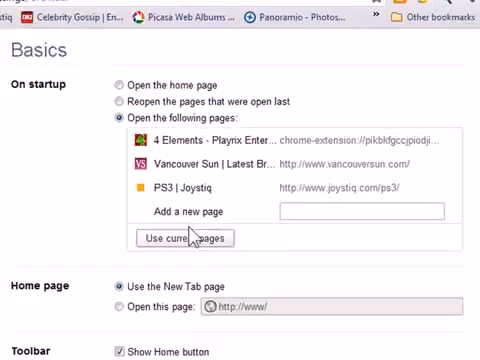